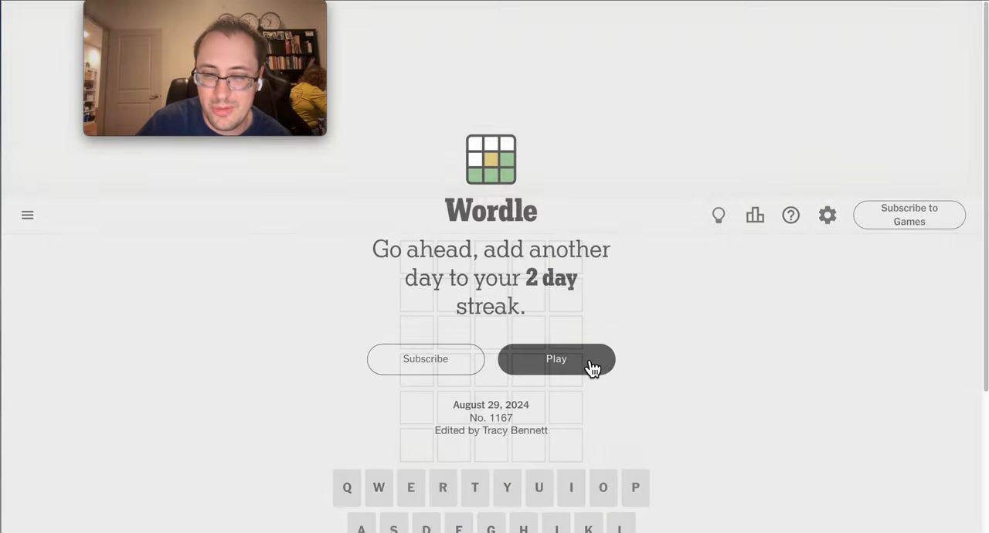
# Start today's puzzle from the welcome screen, revealing the empty guess grid
pyautogui.click(556, 359)
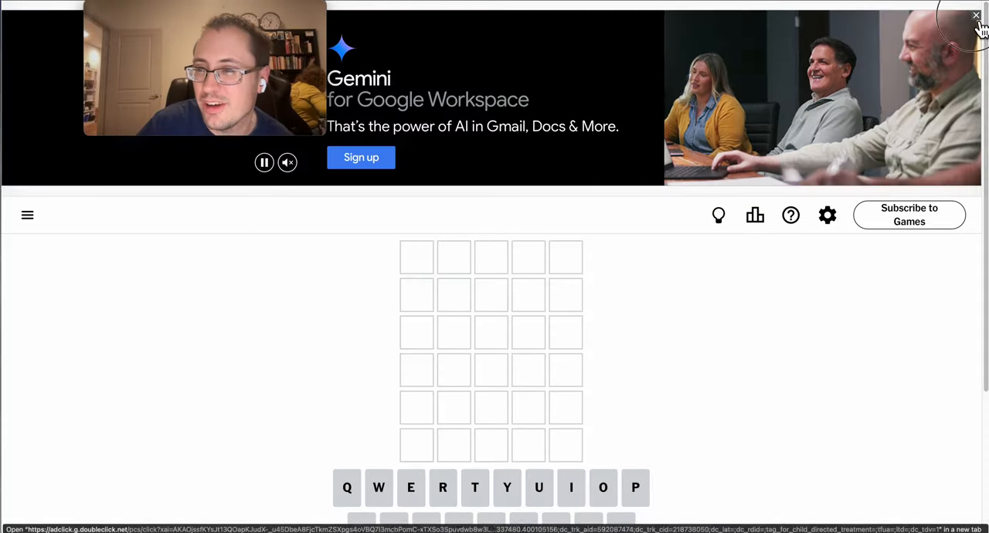
pyautogui.click(975, 15)
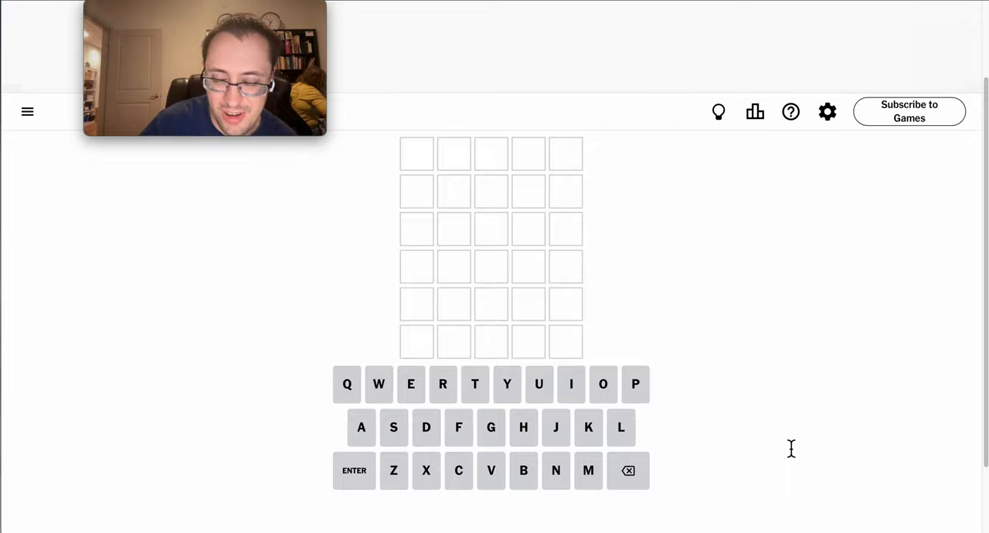
# Enter LIGHT as the first guess
pyautogui.write('LIGHT')
pyautogui.click(492, 229)
pyautogui.write('MODEL')
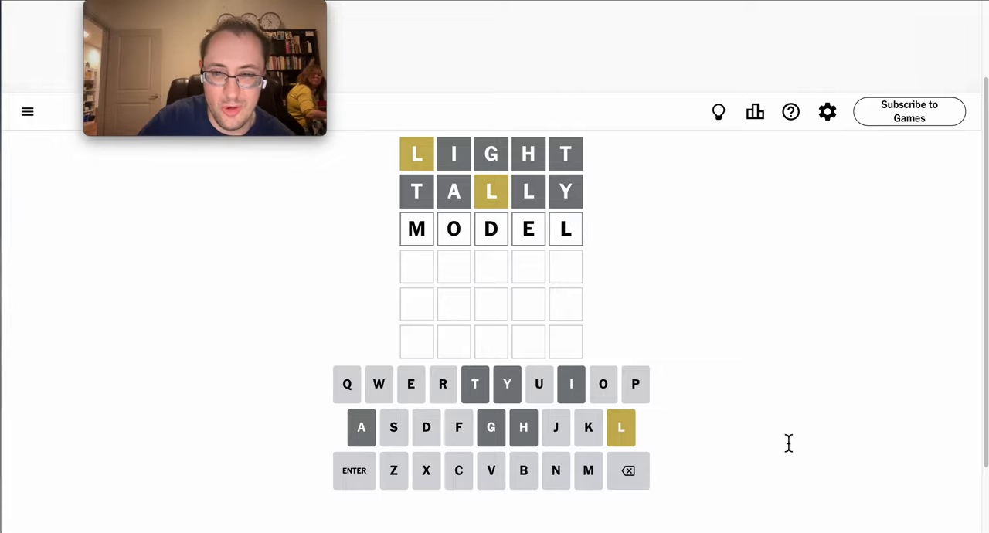
# Submit MODEL as the third guess and fill PLUNK into the fourth row
pyautogui.press('Backspace')
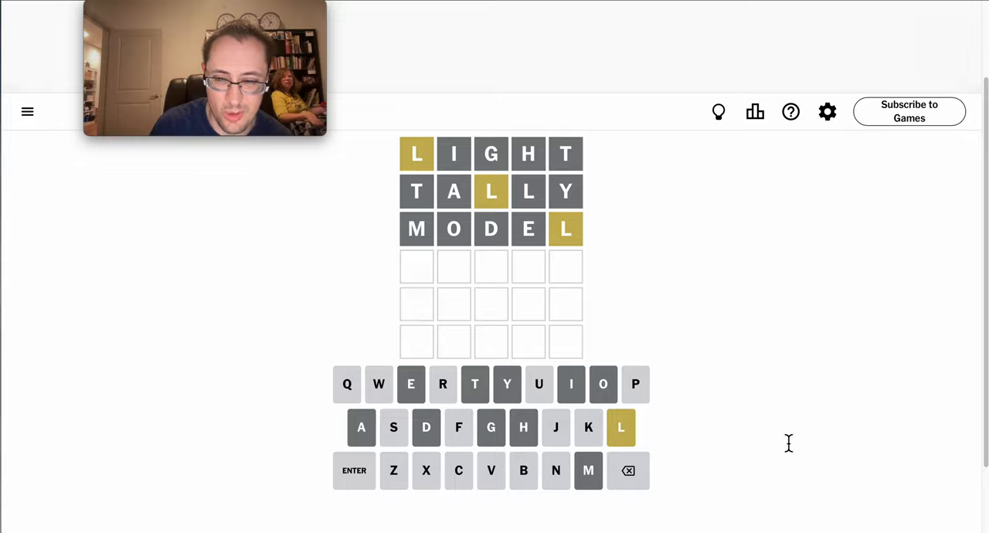
pyautogui.write('L')
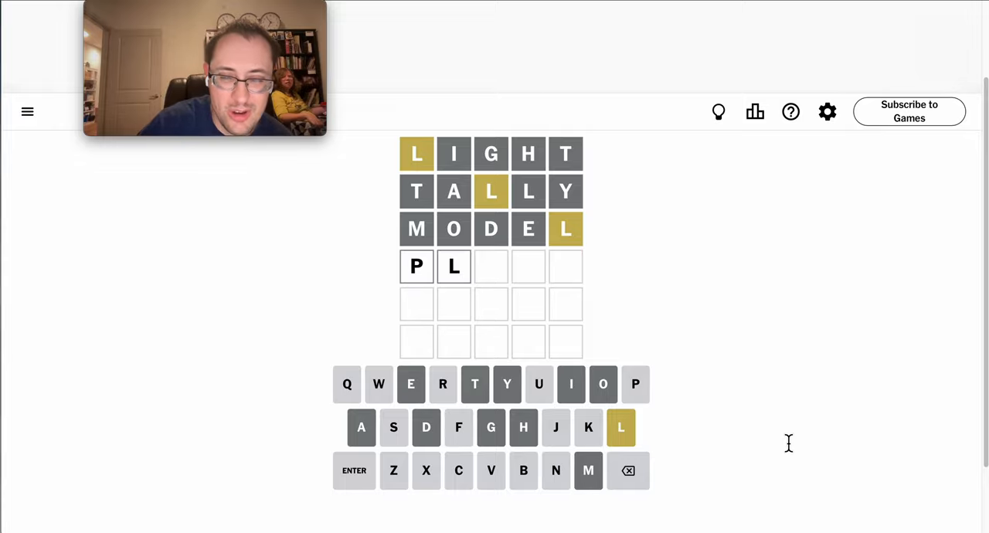
pyautogui.write('UNK')
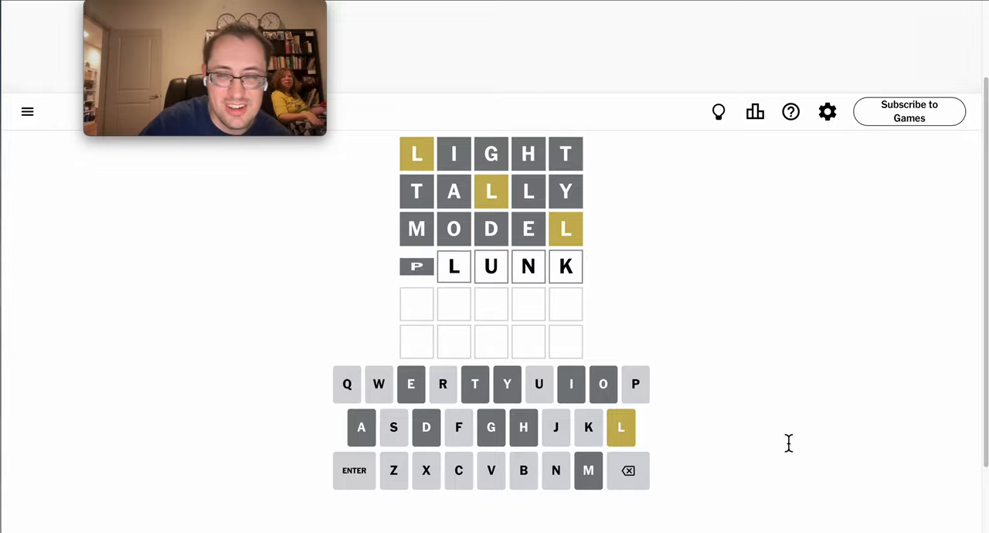